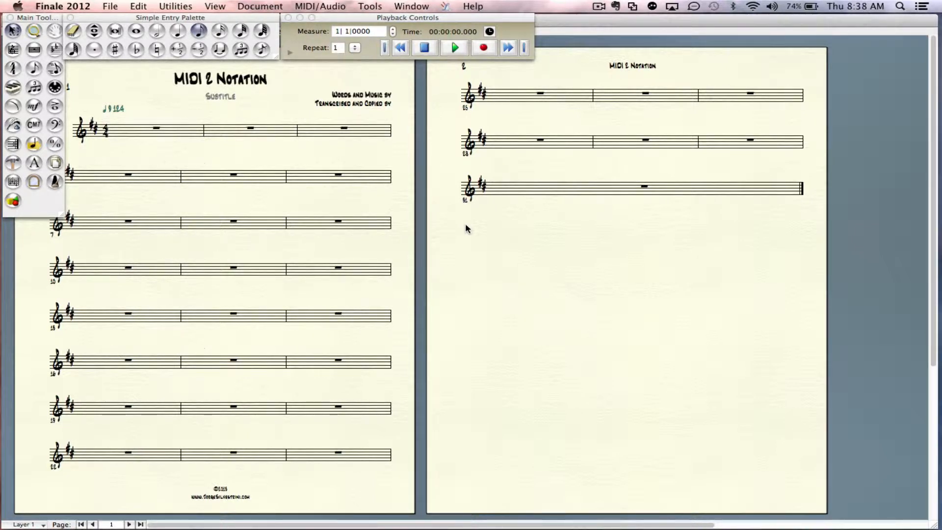
{"action": "mouse_move", "coordinate": [109, 5]}
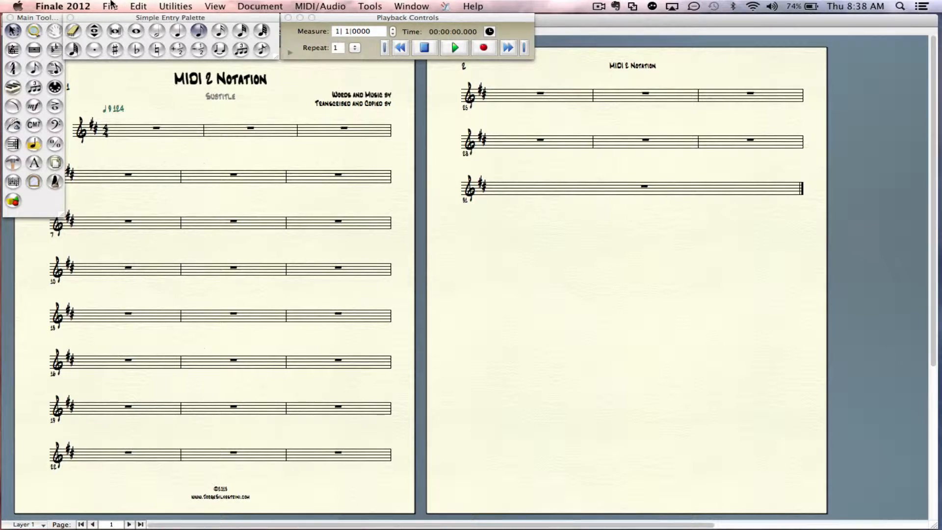
- Open the File menu to reach the recent files list with the Hammer Dulcimer MIDI file
{"action": "left_click", "coordinate": [110, 5]}
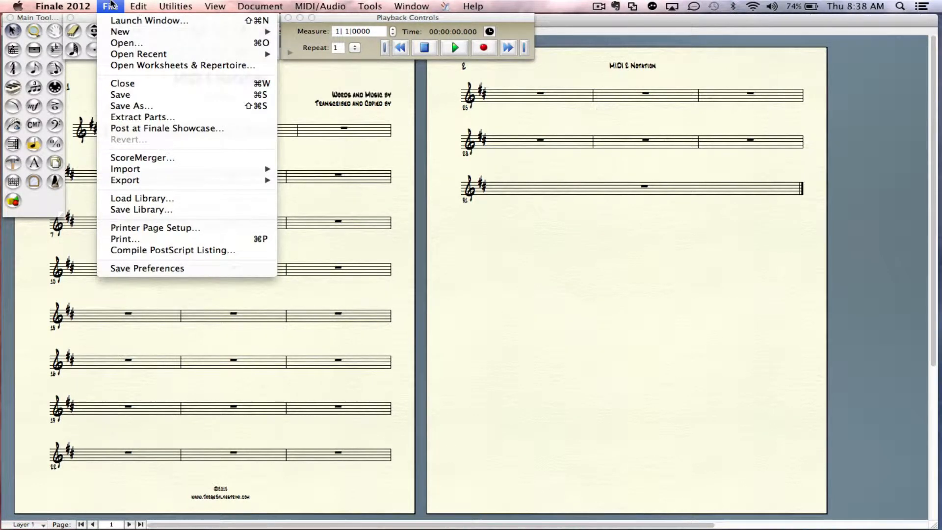
{"action": "mouse_move", "coordinate": [126, 42]}
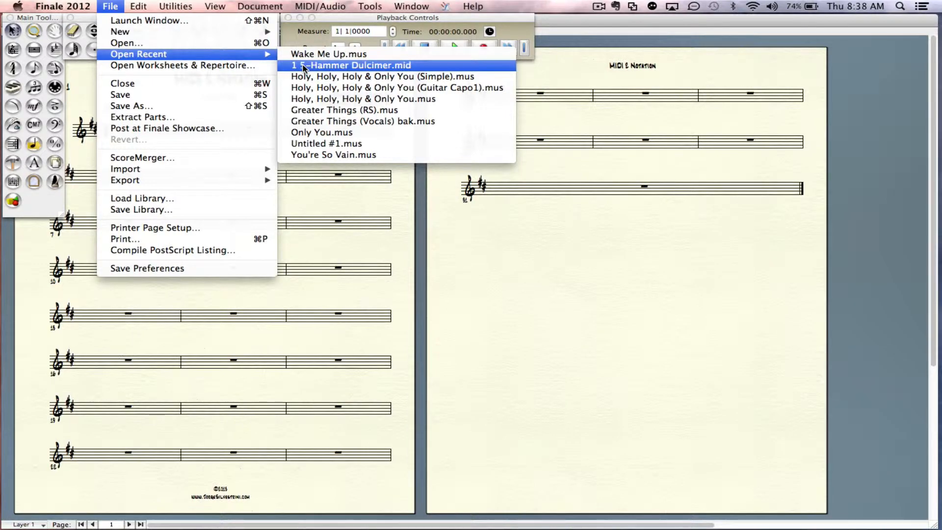
- Open the recent Hammer Dulcimer .mid file to bring up its Import MIDI File Options
{"action": "left_click", "coordinate": [352, 65]}
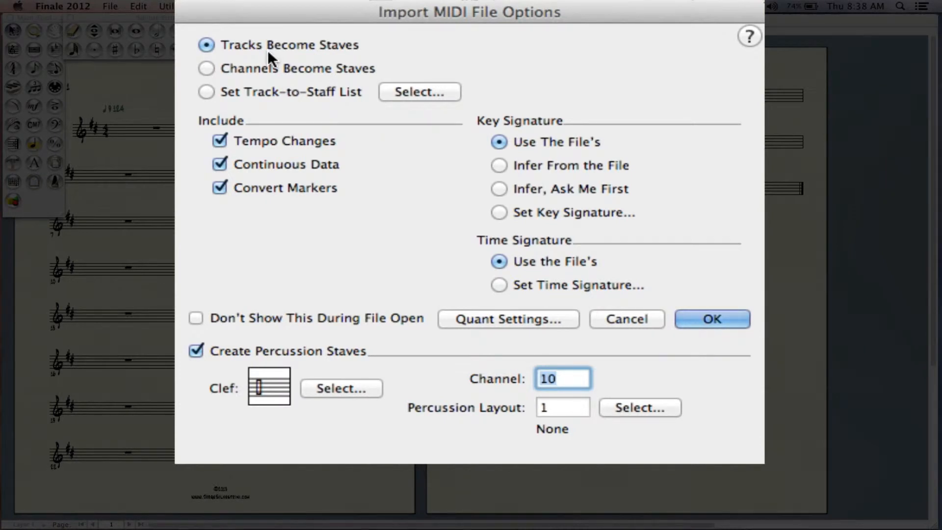
{"action": "mouse_move", "coordinate": [227, 57]}
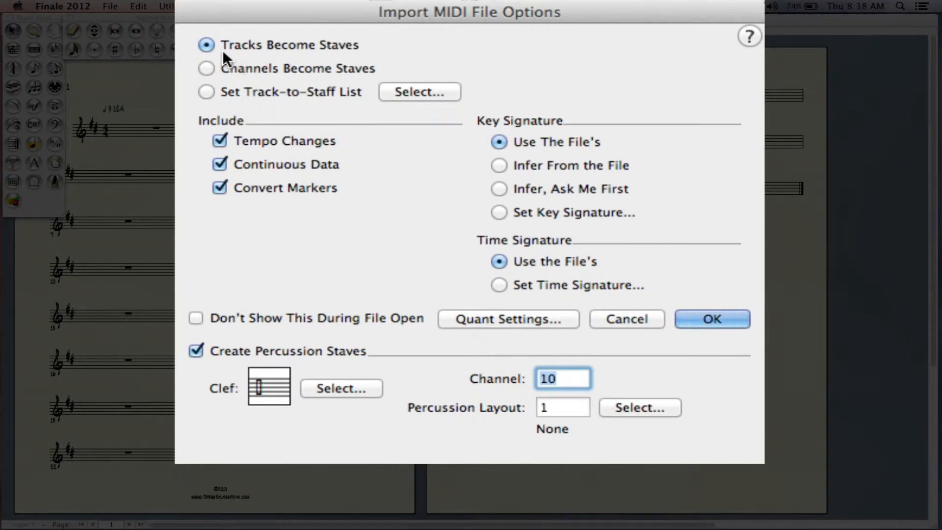
{"action": "mouse_move", "coordinate": [248, 107]}
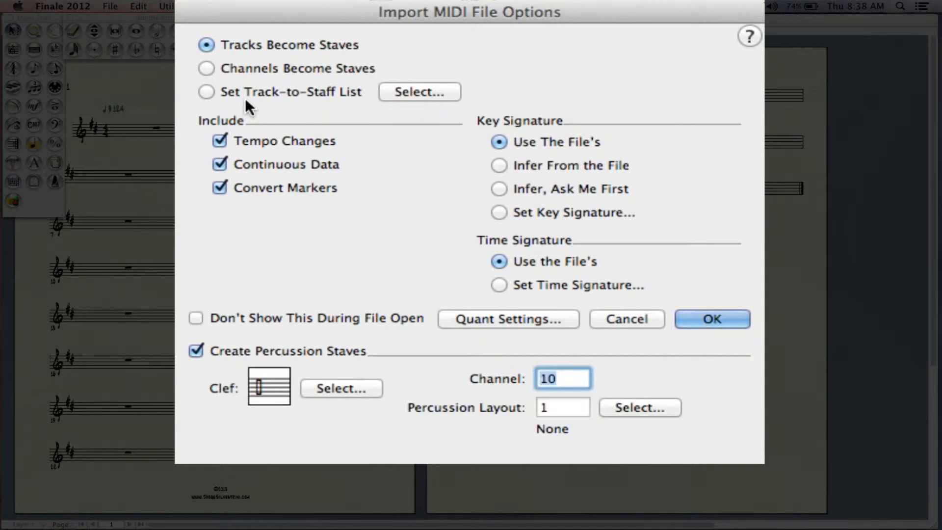
{"action": "mouse_move", "coordinate": [233, 73]}
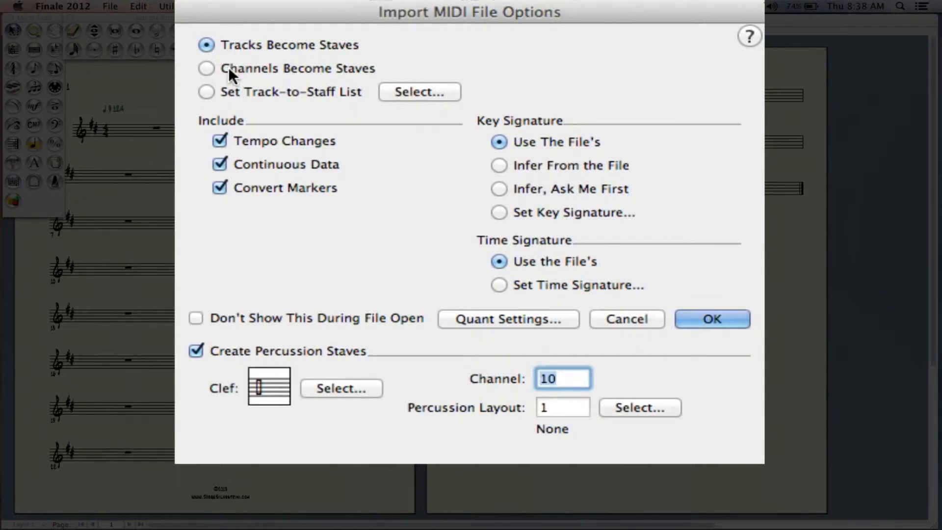
{"action": "mouse_move", "coordinate": [239, 80]}
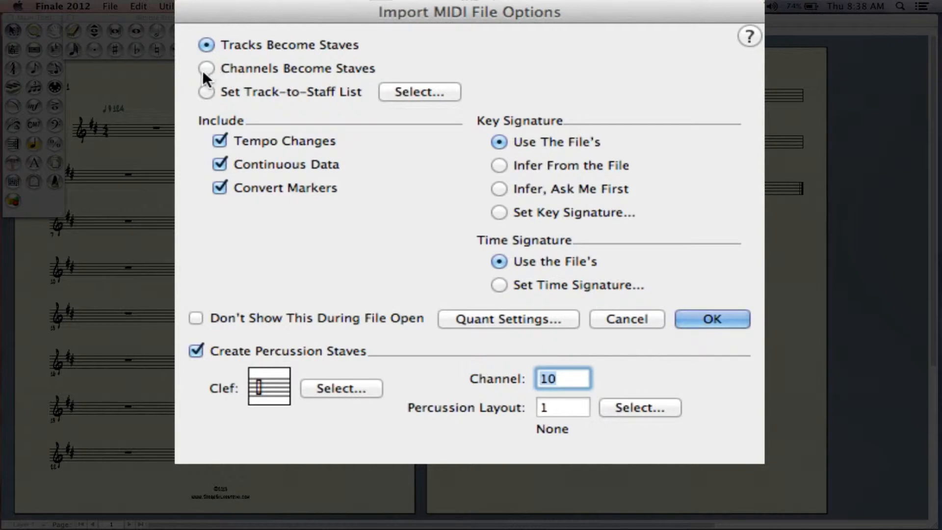
{"action": "mouse_move", "coordinate": [308, 95]}
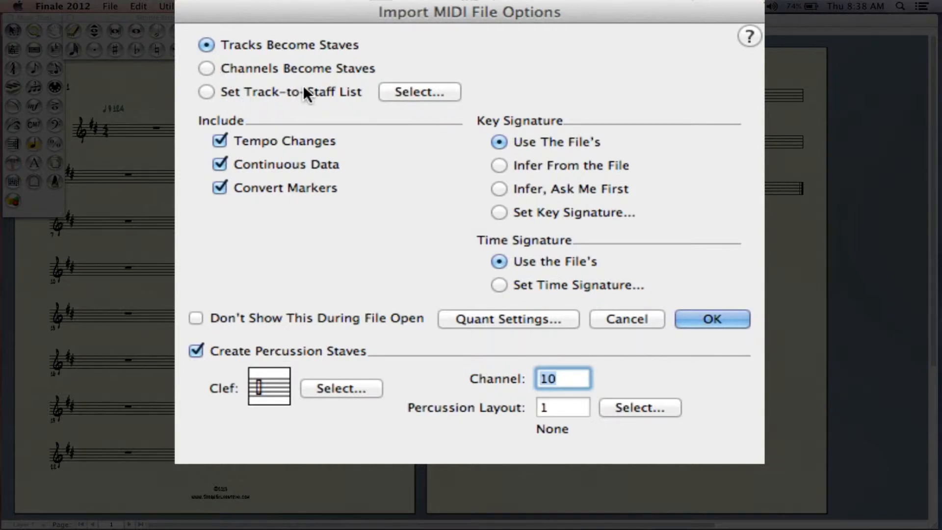
{"action": "left_click", "coordinate": [419, 92]}
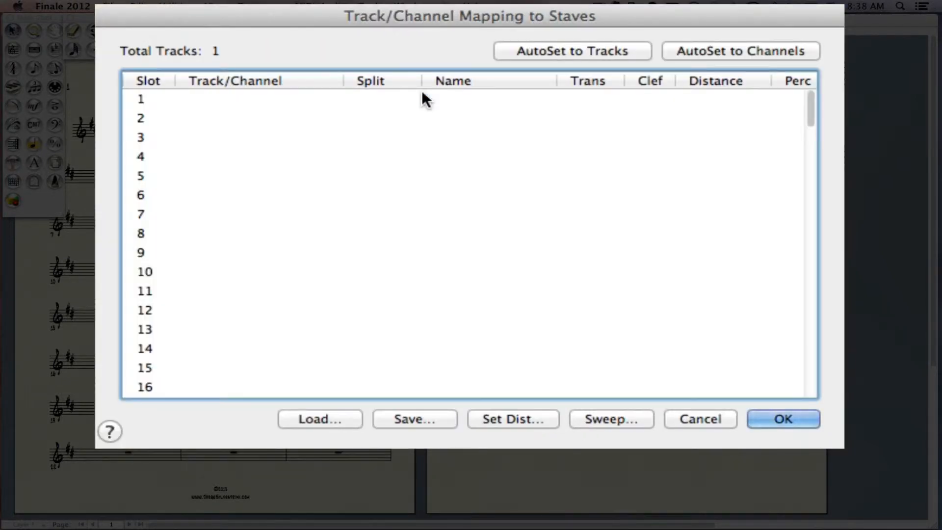
{"action": "mouse_move", "coordinate": [249, 147]}
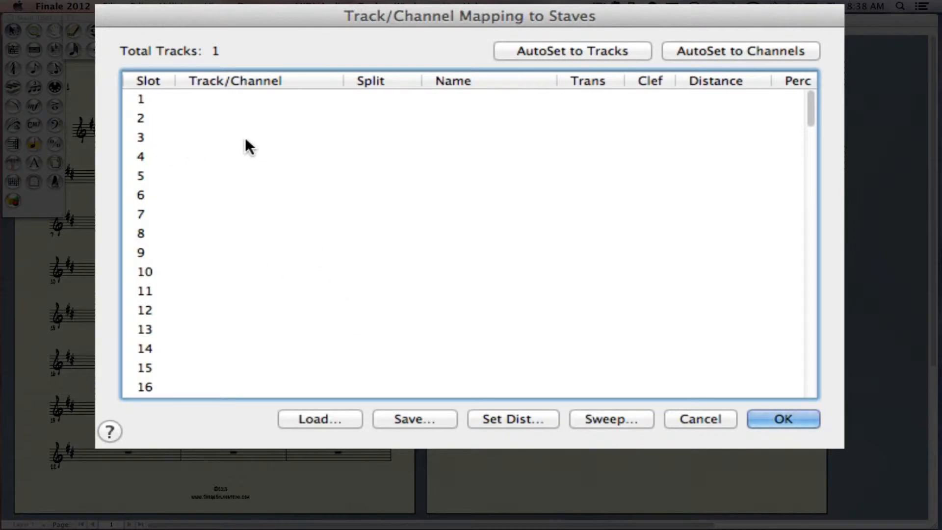
{"action": "mouse_move", "coordinate": [151, 102]}
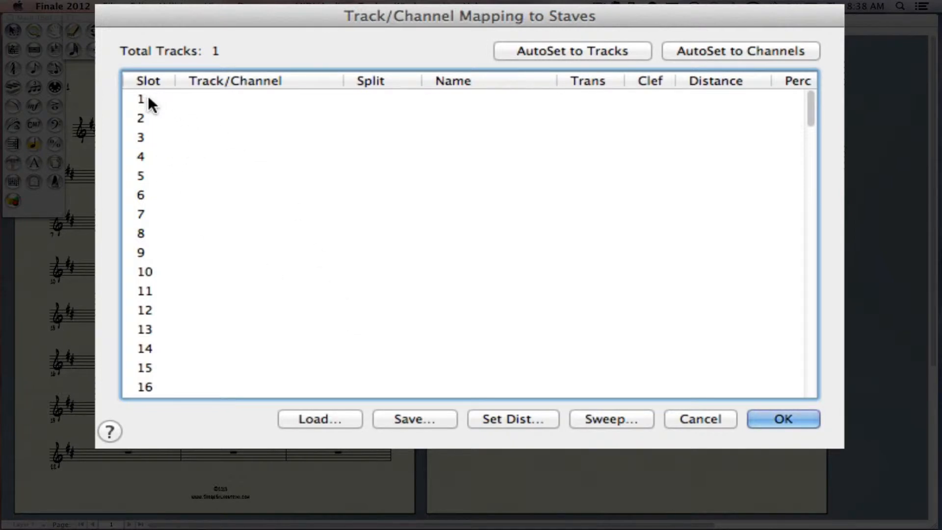
{"action": "mouse_move", "coordinate": [654, 418]}
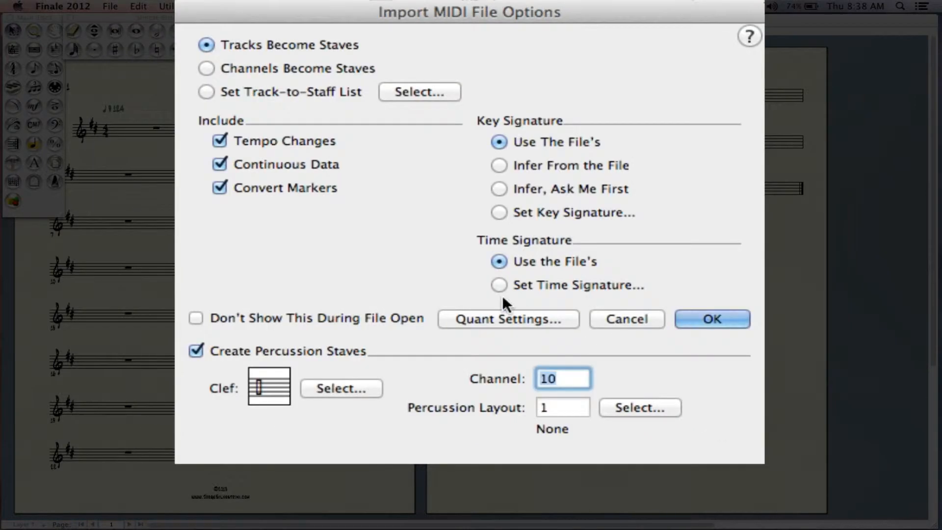
{"action": "mouse_move", "coordinate": [294, 148]}
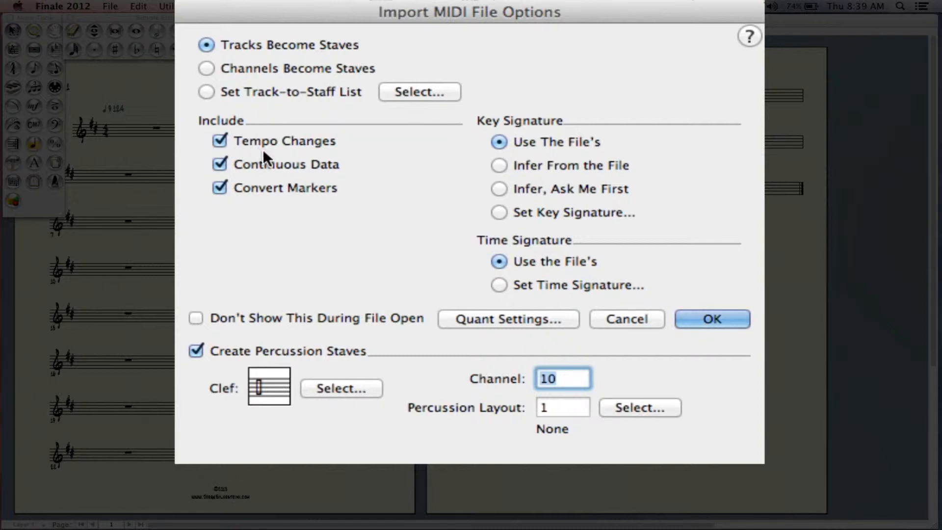
{"action": "mouse_move", "coordinate": [257, 182]}
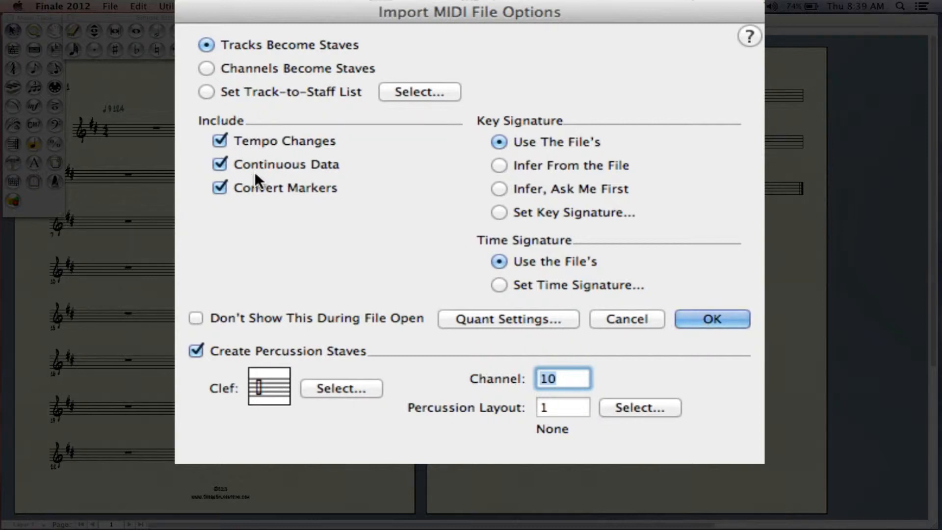
{"action": "mouse_move", "coordinate": [327, 210]}
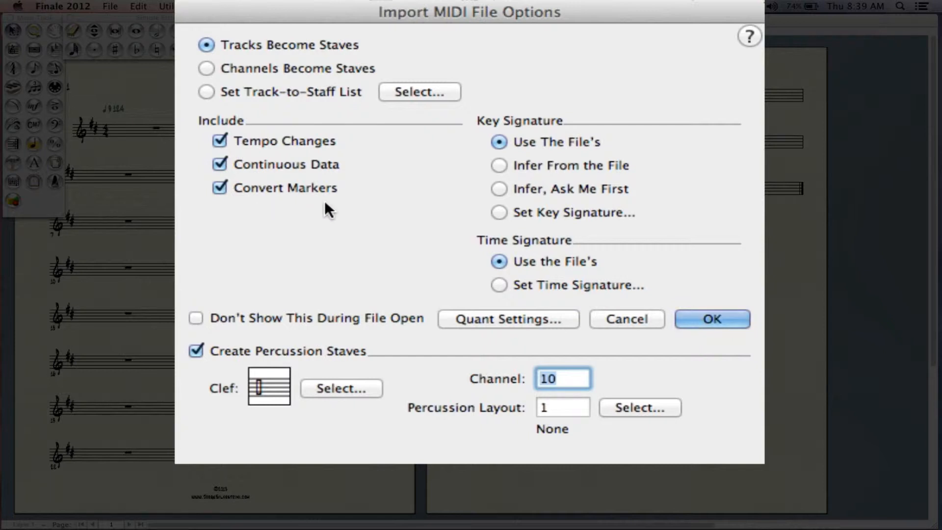
{"action": "mouse_move", "coordinate": [518, 128]}
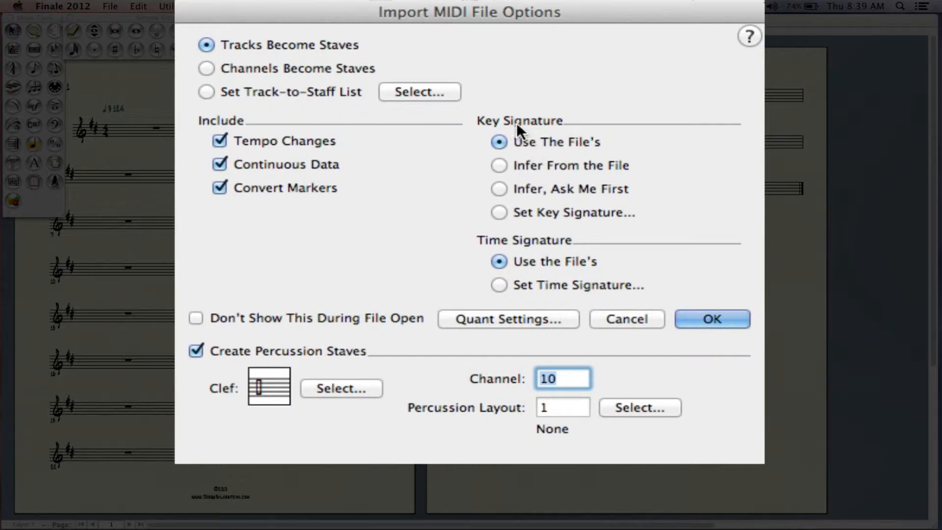
{"action": "mouse_move", "coordinate": [525, 173]}
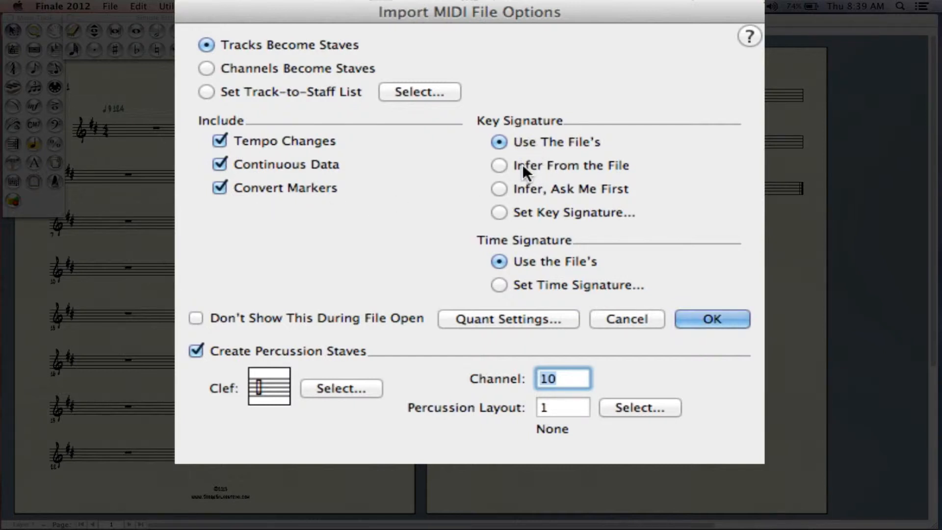
{"action": "mouse_move", "coordinate": [515, 217]}
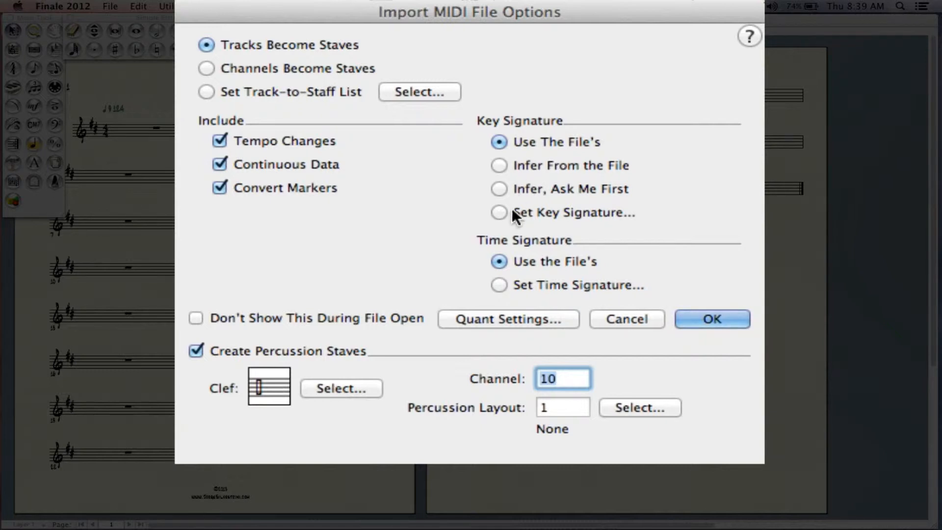
{"action": "mouse_move", "coordinate": [497, 263]}
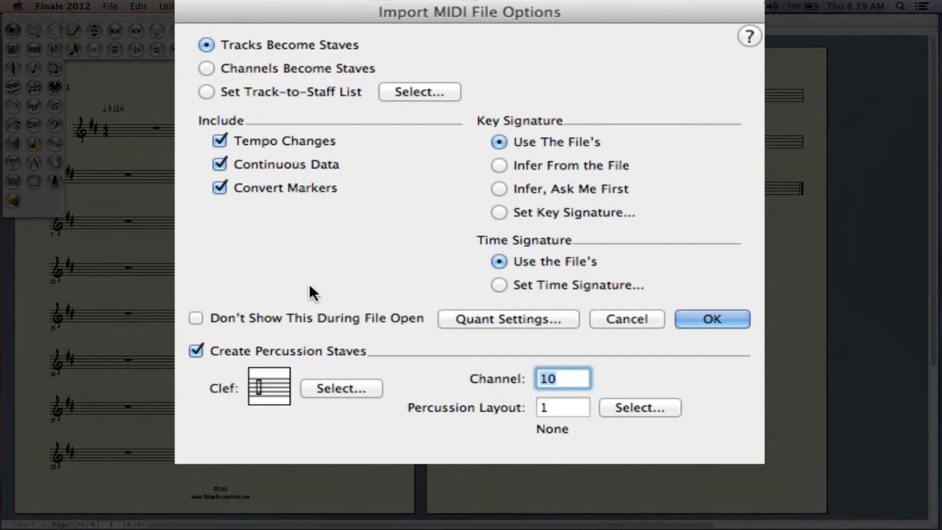
{"action": "mouse_move", "coordinate": [324, 362]}
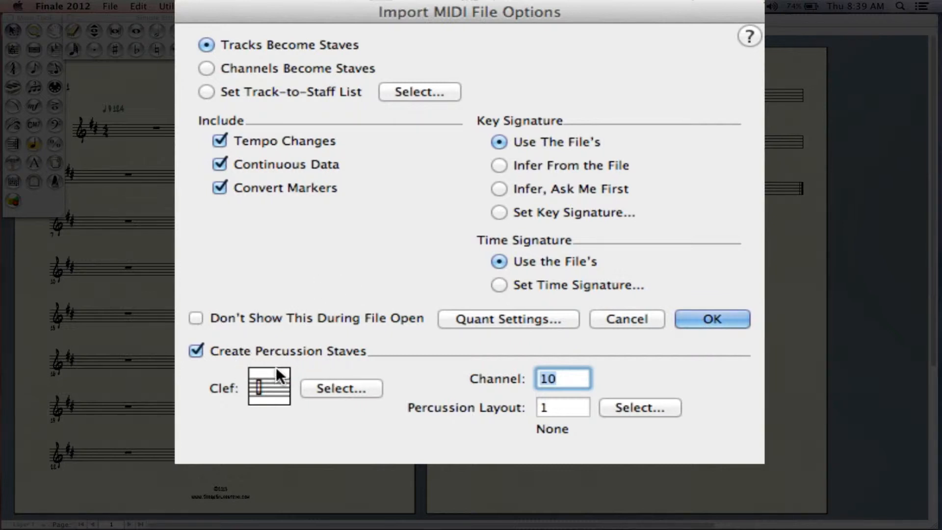
{"action": "mouse_move", "coordinate": [311, 281]}
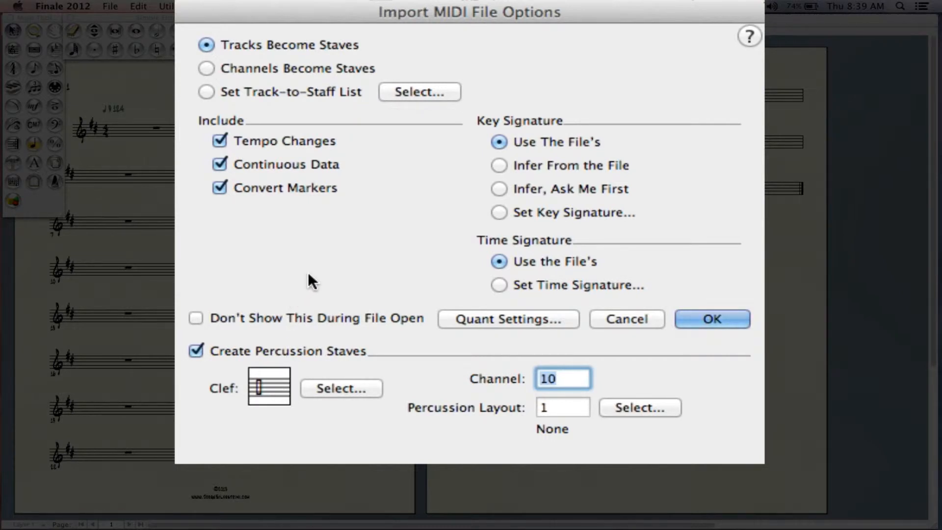
{"action": "mouse_move", "coordinate": [347, 266]}
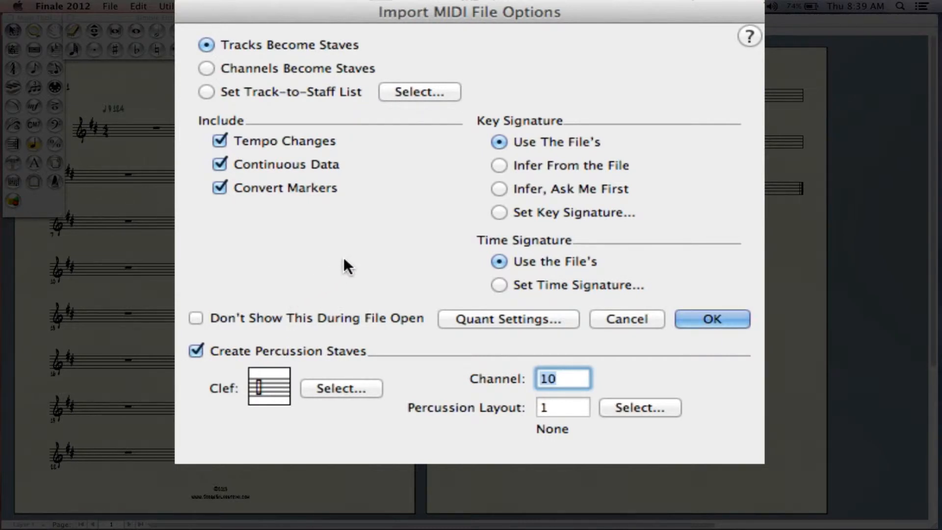
{"action": "mouse_move", "coordinate": [468, 324]}
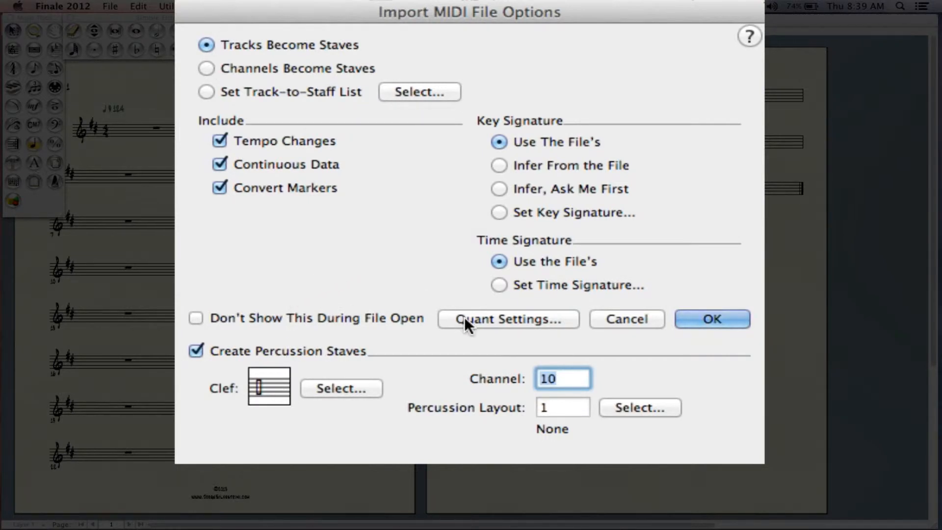
{"action": "mouse_move", "coordinate": [669, 337]}
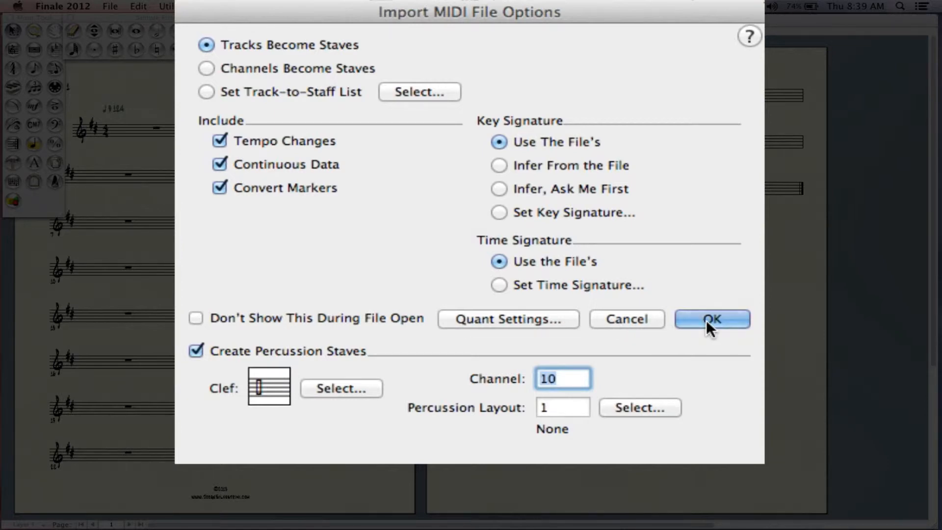
{"action": "left_click", "coordinate": [711, 319]}
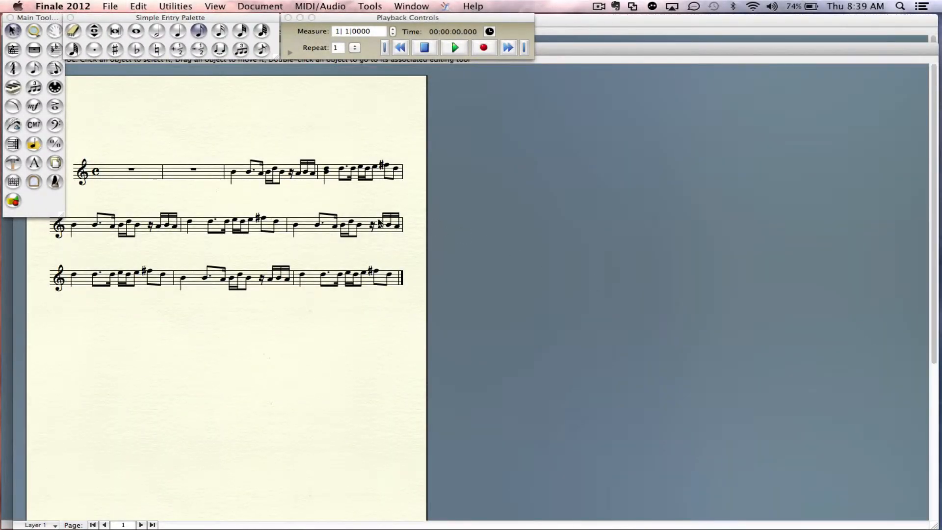
{"action": "mouse_move", "coordinate": [247, 182]}
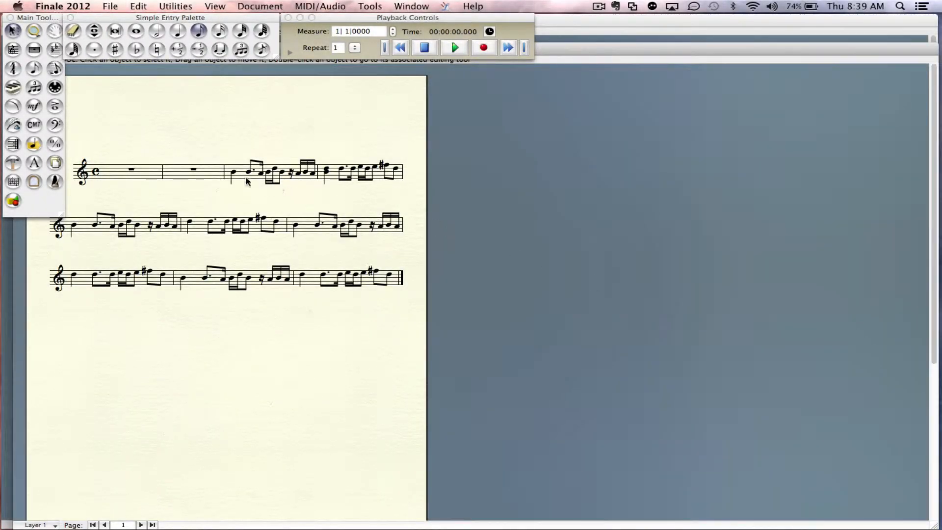
{"action": "mouse_move", "coordinate": [286, 187]}
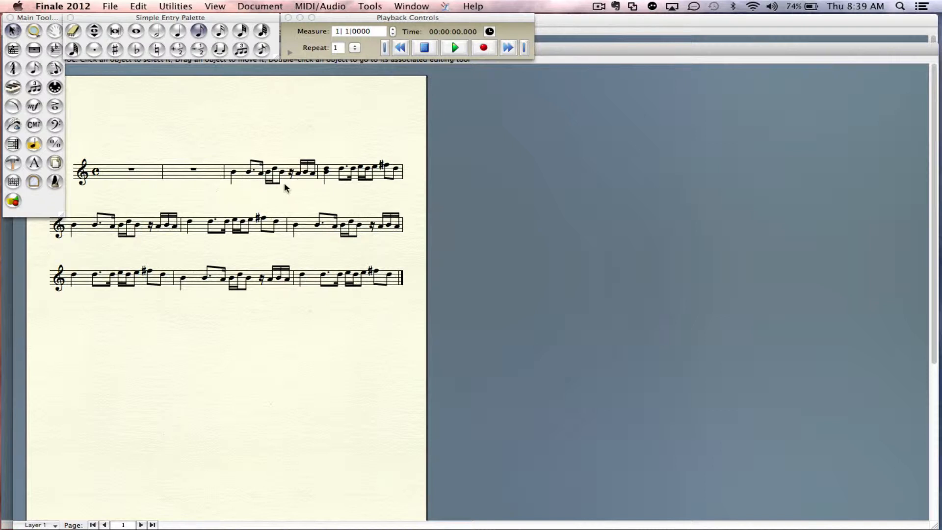
{"action": "mouse_move", "coordinate": [240, 177]}
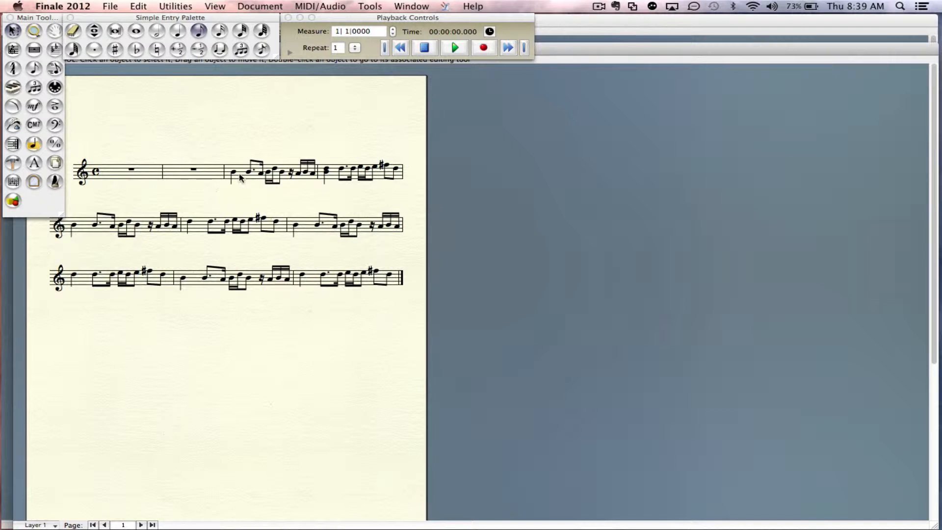
{"action": "mouse_move", "coordinate": [249, 190]}
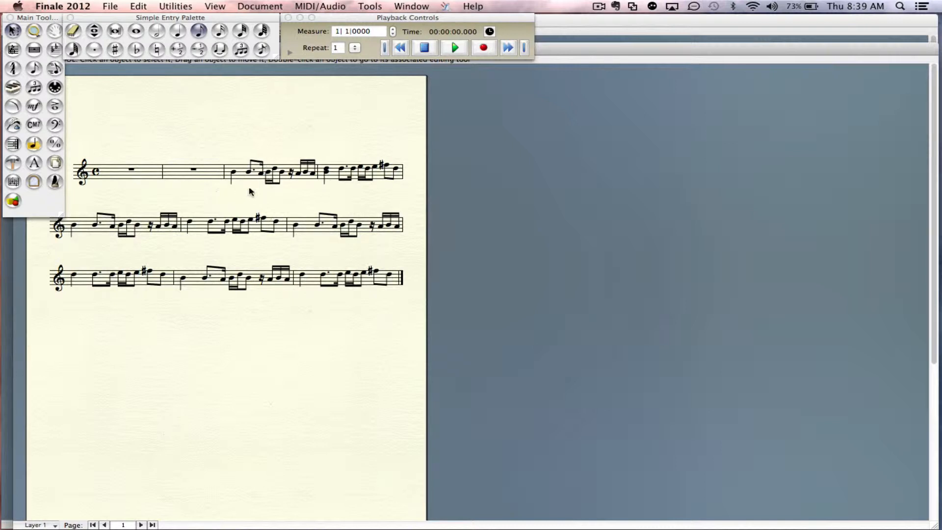
{"action": "mouse_move", "coordinate": [559, 33]}
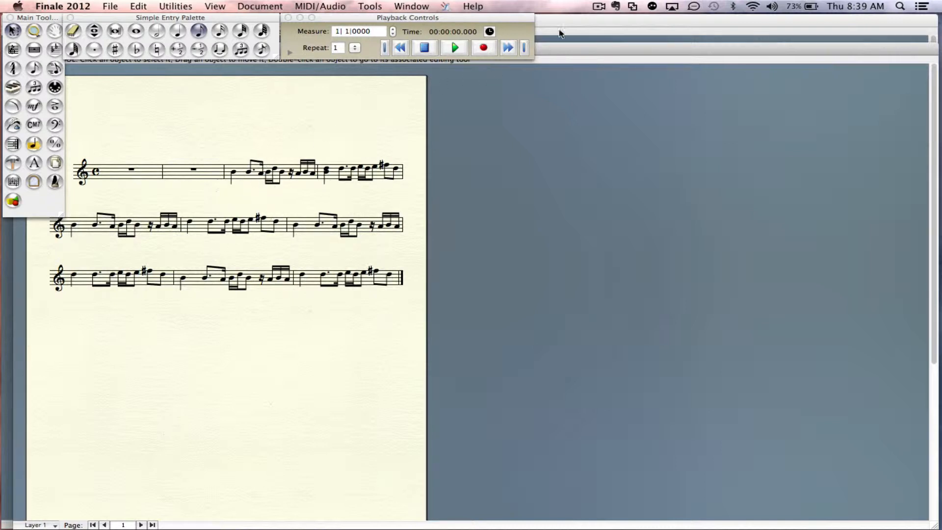
{"action": "mouse_move", "coordinate": [396, 121]}
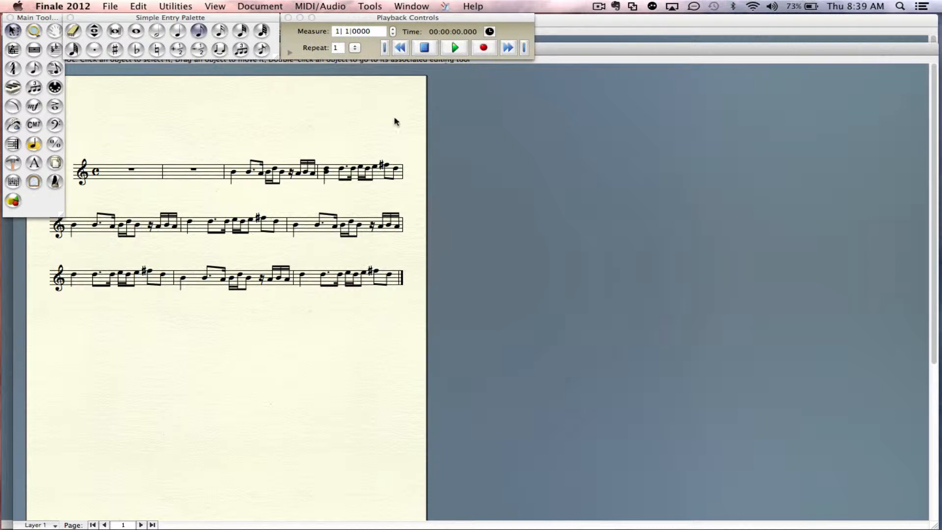
{"action": "mouse_move", "coordinate": [267, 148]}
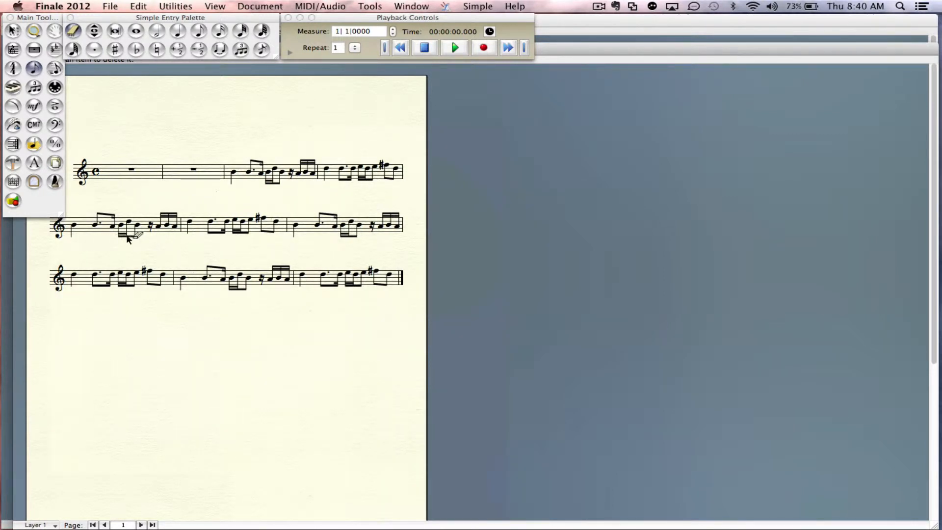
{"action": "mouse_move", "coordinate": [329, 227]}
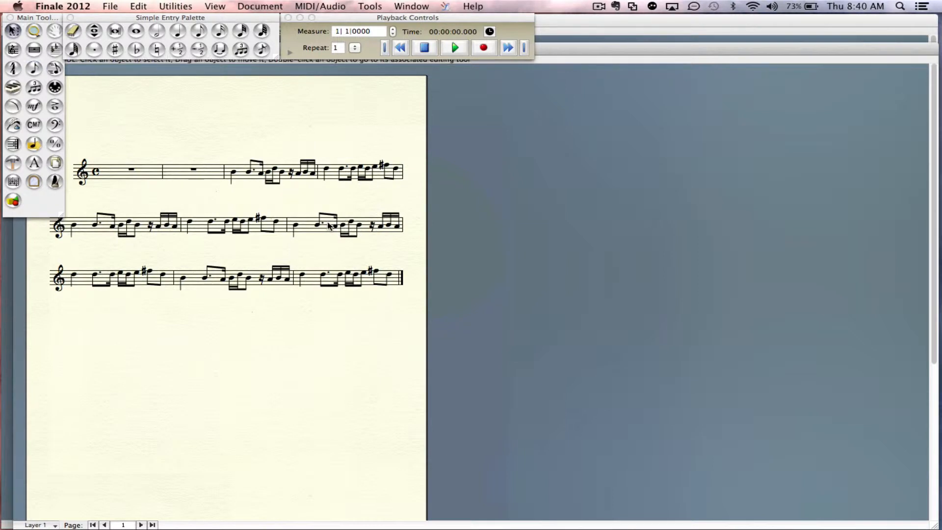
{"action": "mouse_move", "coordinate": [240, 174]}
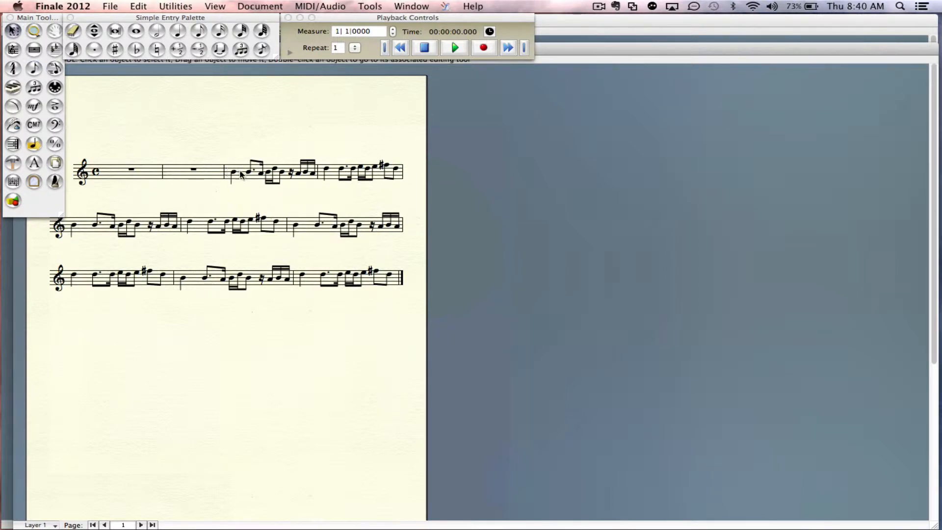
{"action": "mouse_move", "coordinate": [243, 176]}
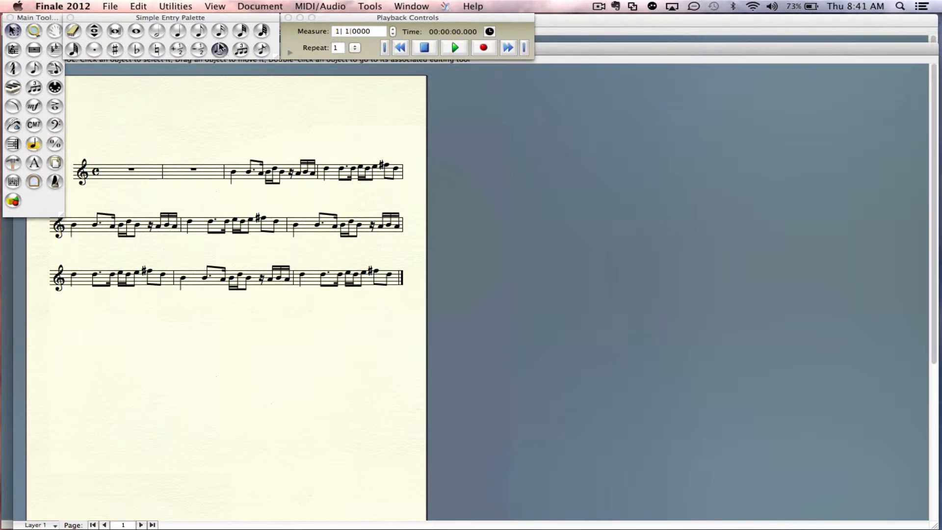
{"action": "mouse_move", "coordinate": [219, 50]}
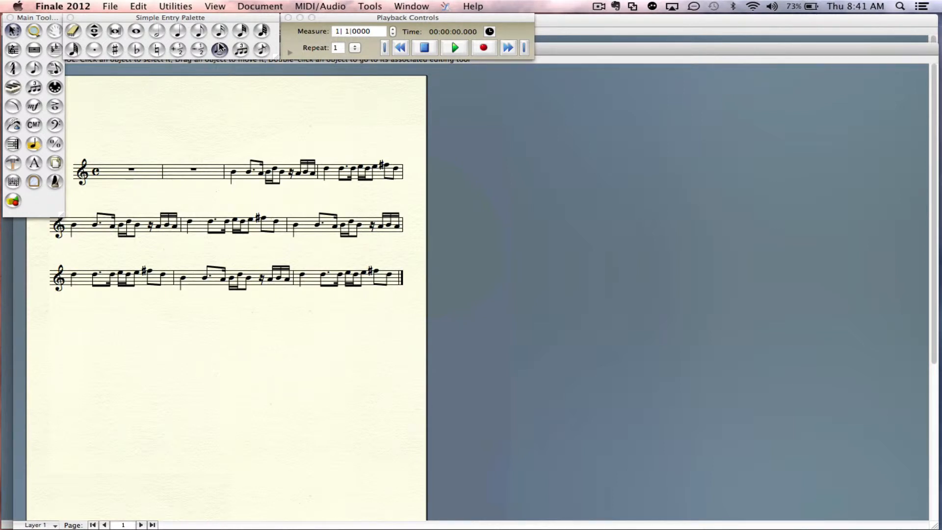
{"action": "mouse_move", "coordinate": [150, 153]}
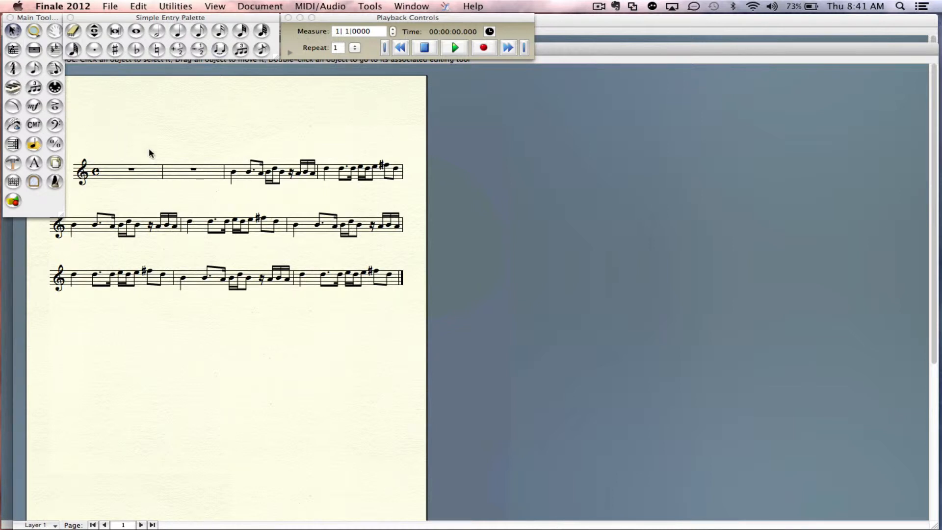
{"action": "mouse_move", "coordinate": [233, 174]}
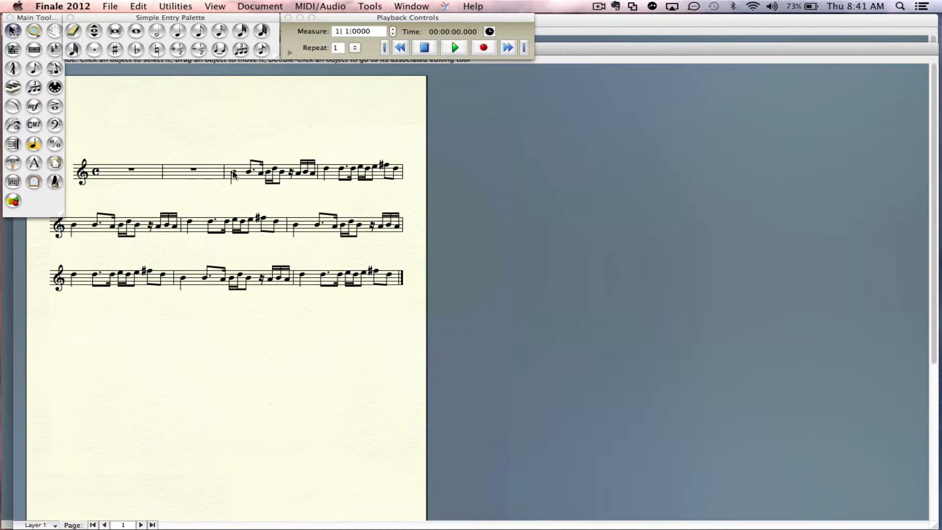
{"action": "mouse_move", "coordinate": [240, 174]}
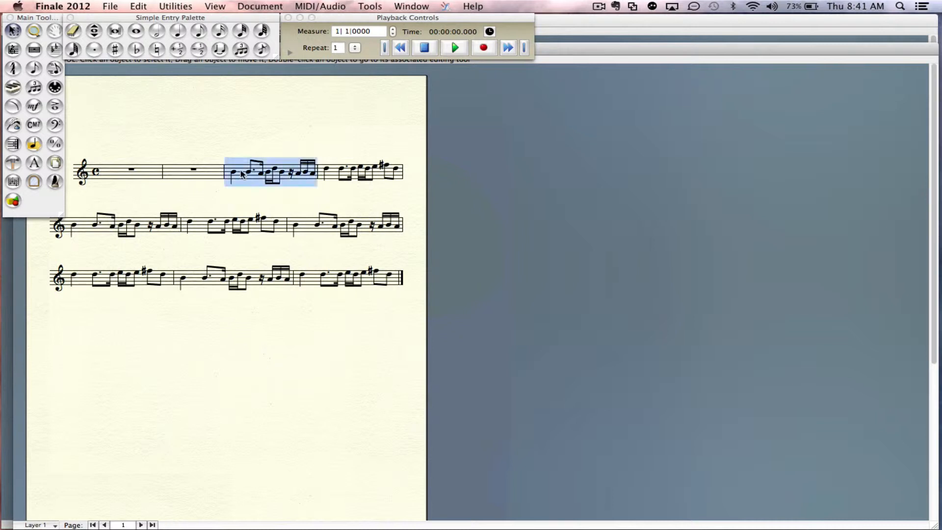
{"action": "mouse_move", "coordinate": [233, 196]}
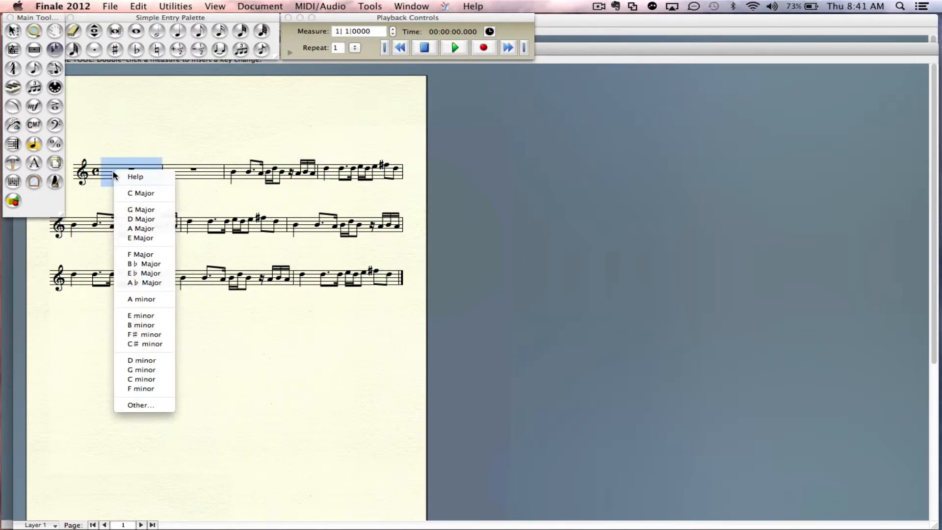
{"action": "mouse_move", "coordinate": [140, 324]}
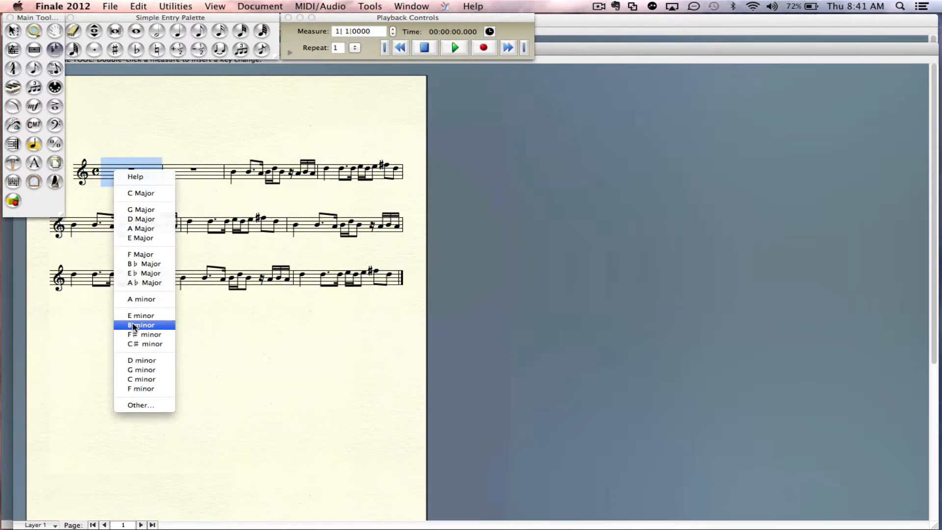
- Set measure 1's key to B minor (two sharps), holding notes at original pitches
{"action": "left_click", "coordinate": [140, 324]}
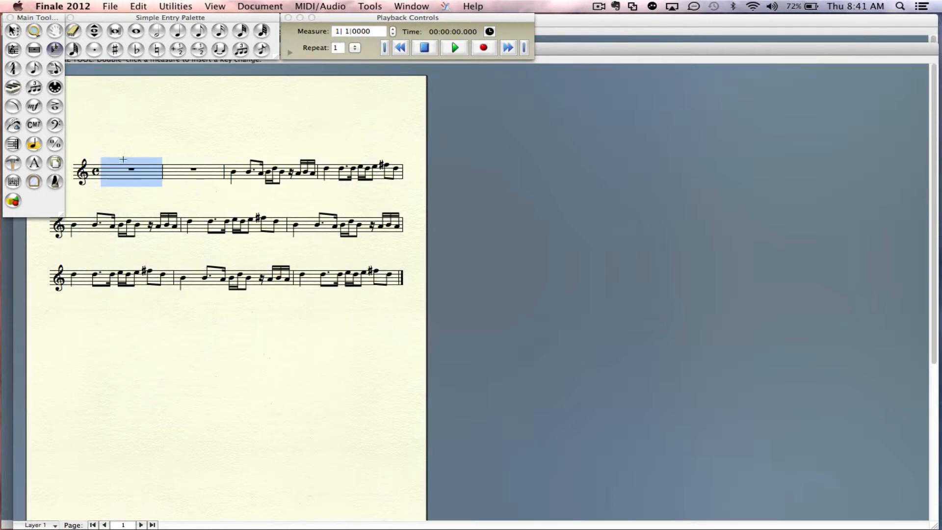
{"action": "double_click", "coordinate": [131, 172]}
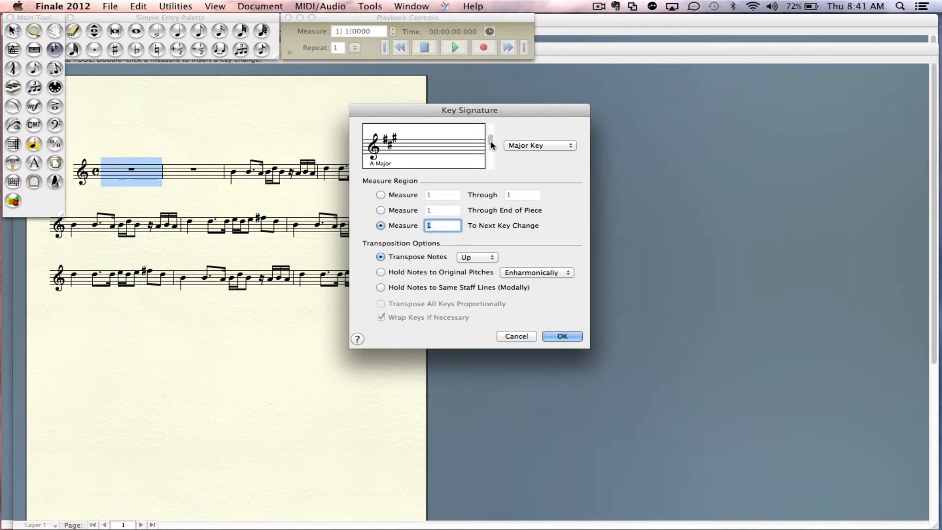
{"action": "left_click", "coordinate": [538, 145]}
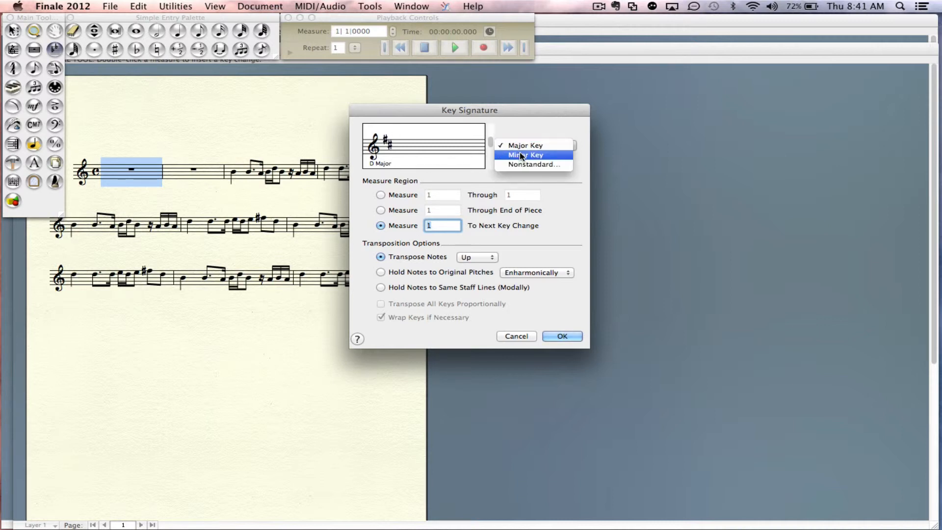
{"action": "left_click", "coordinate": [523, 155]}
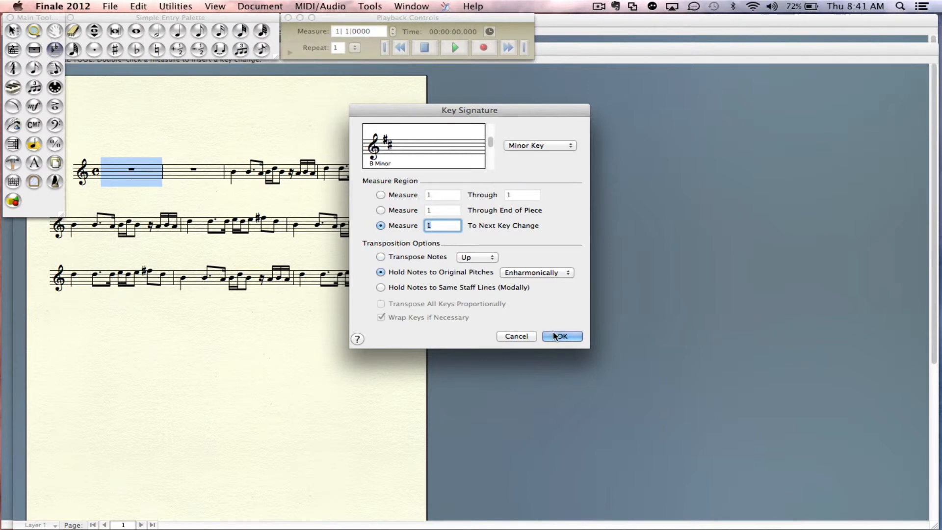
{"action": "left_click", "coordinate": [560, 335]}
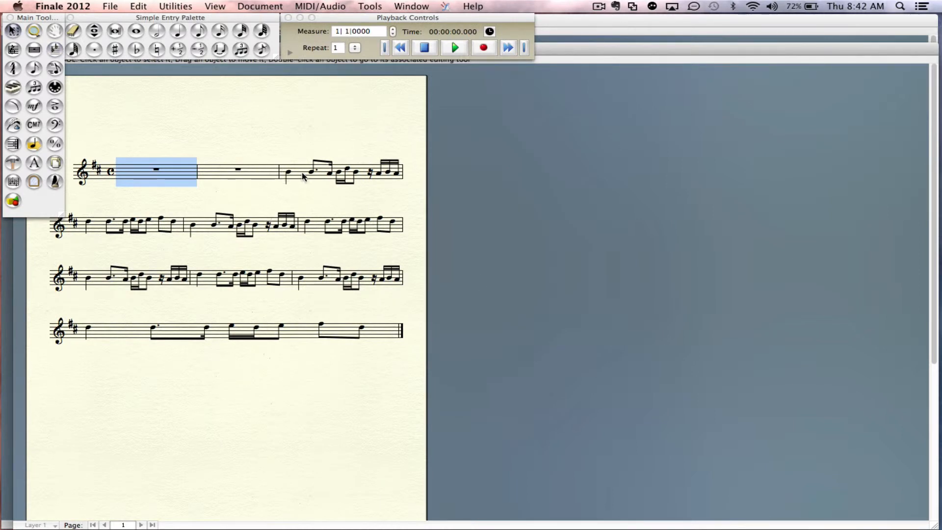
- Switch to the MIDI 2 Notation template and select measure 1 as the paste target
{"action": "left_click", "coordinate": [340, 172]}
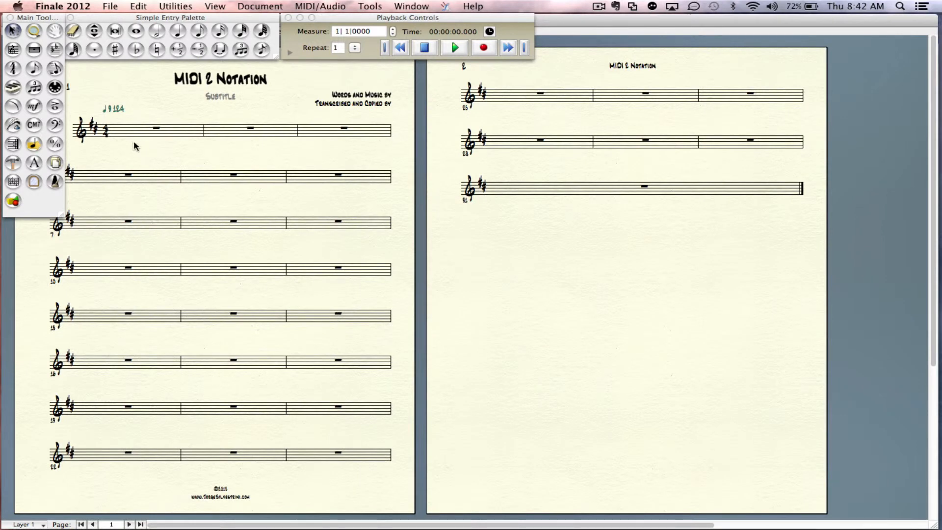
{"action": "mouse_move", "coordinate": [129, 140]}
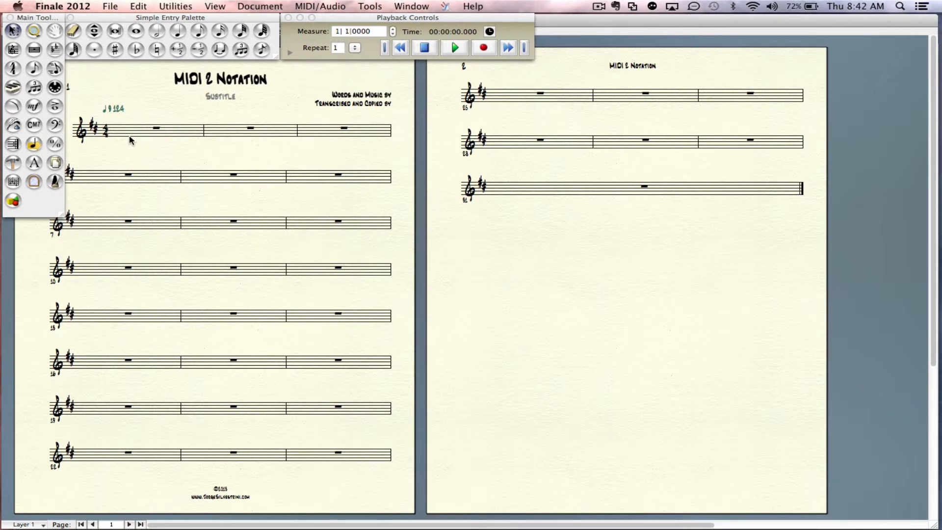
{"action": "left_click", "coordinate": [355, 128]}
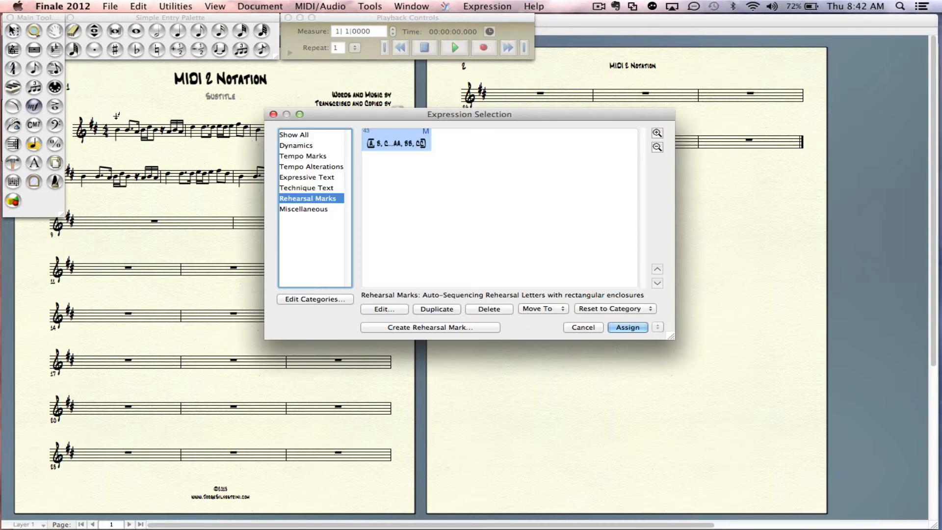
- Edit the 124 Tempo Marks expression to read quarter = 124 and assign it to measure 1
{"action": "left_click", "coordinate": [303, 156]}
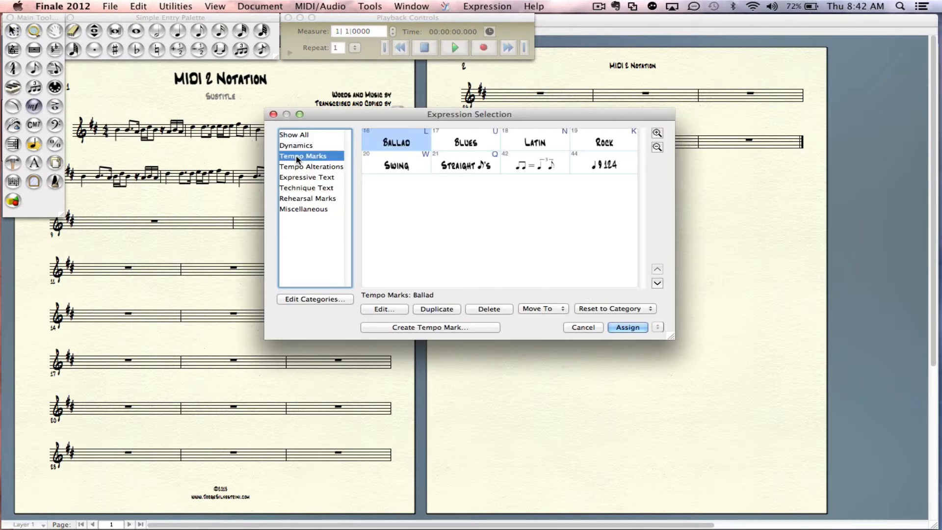
{"action": "left_click", "coordinate": [603, 163]}
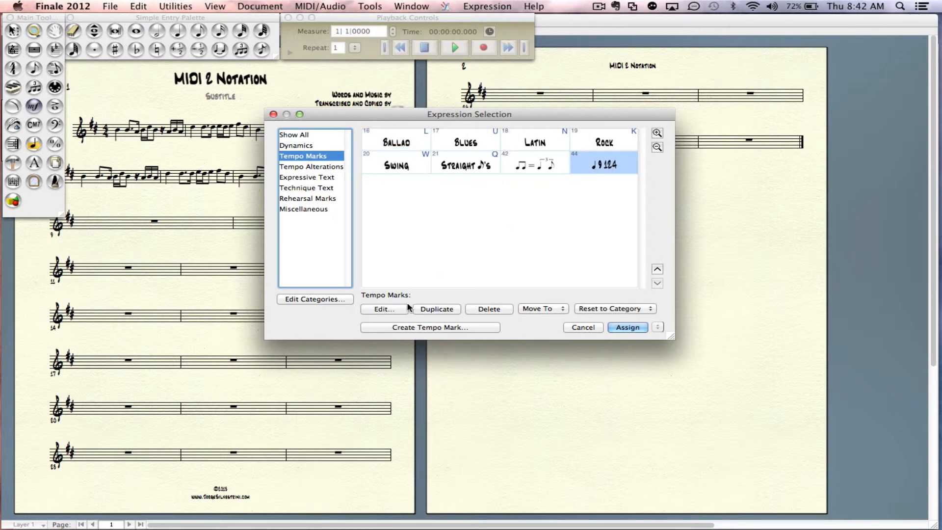
{"action": "left_click", "coordinate": [382, 308]}
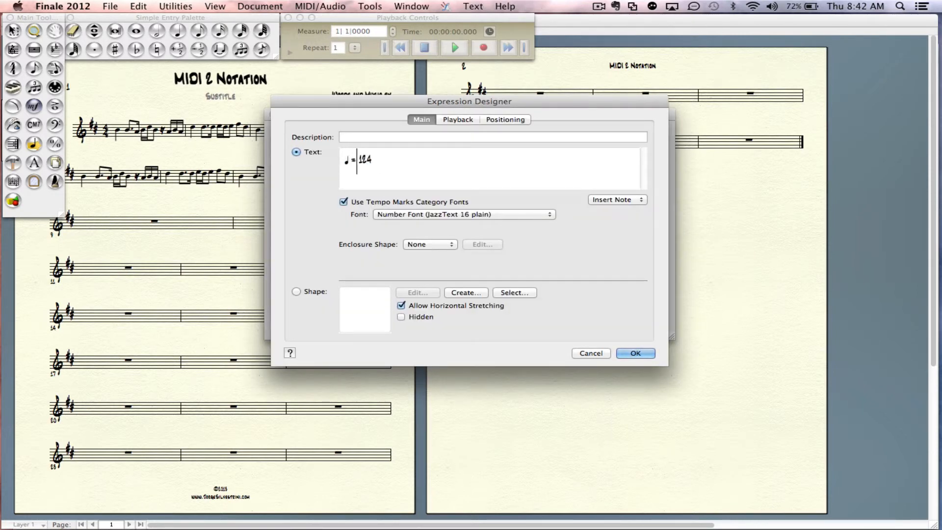
{"action": "left_click", "coordinate": [634, 353]}
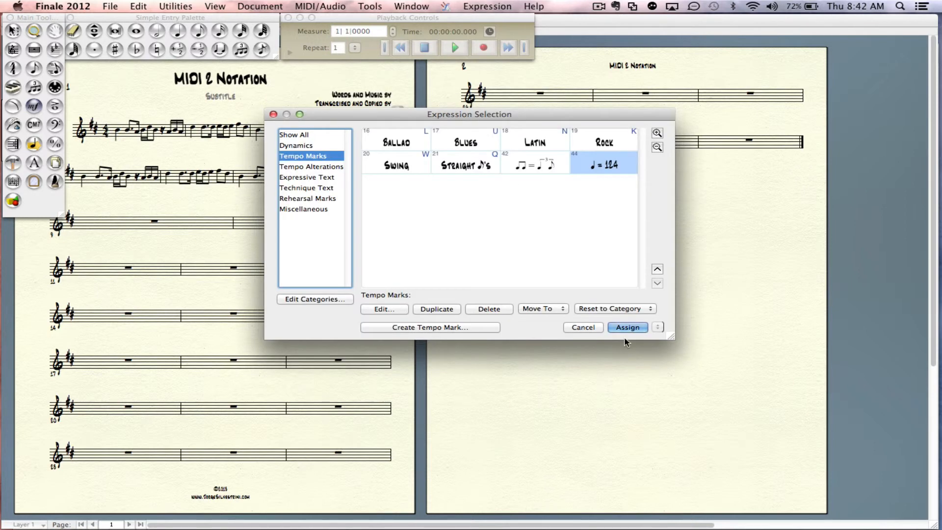
{"action": "left_click", "coordinate": [626, 326]}
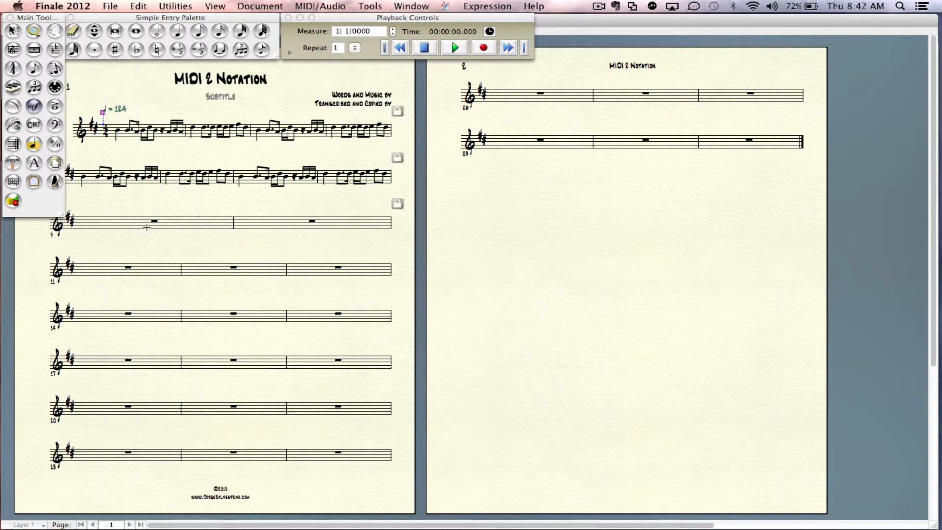
{"action": "left_click", "coordinate": [153, 223]}
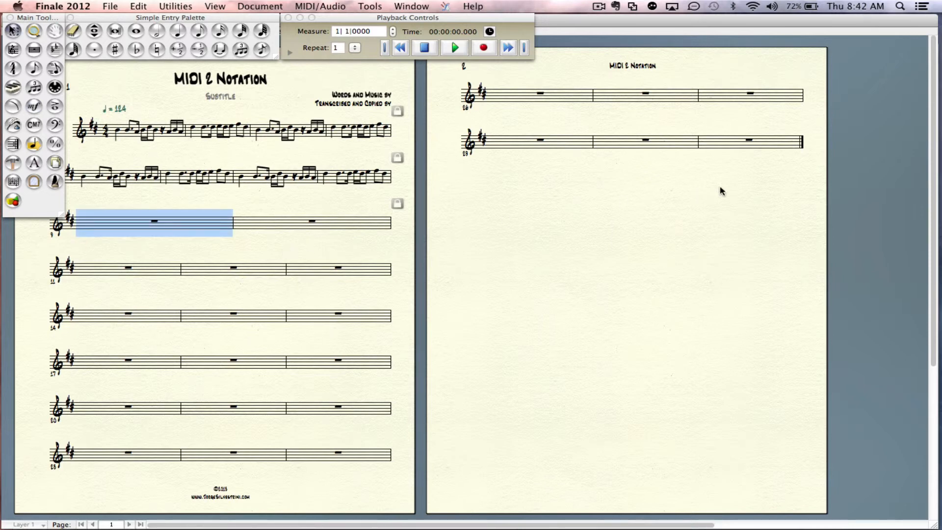
- Right-click the selected empty measures to bring up the option for deleting them
{"action": "right_click", "coordinate": [720, 144]}
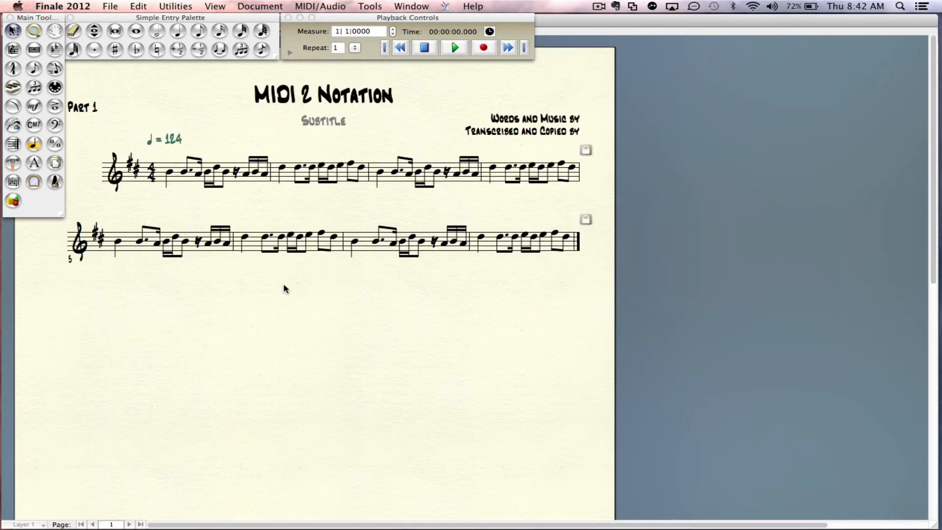
{"action": "mouse_move", "coordinate": [205, 209]}
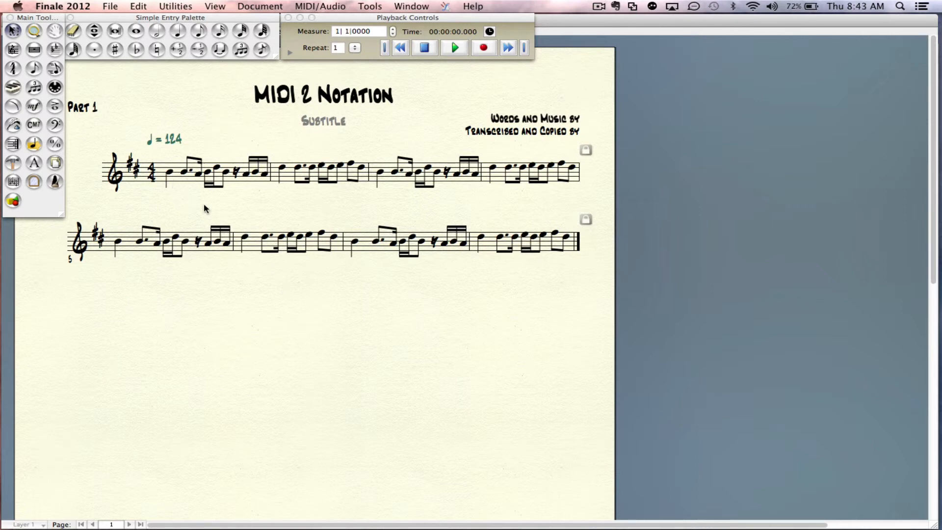
{"action": "mouse_move", "coordinate": [210, 208]}
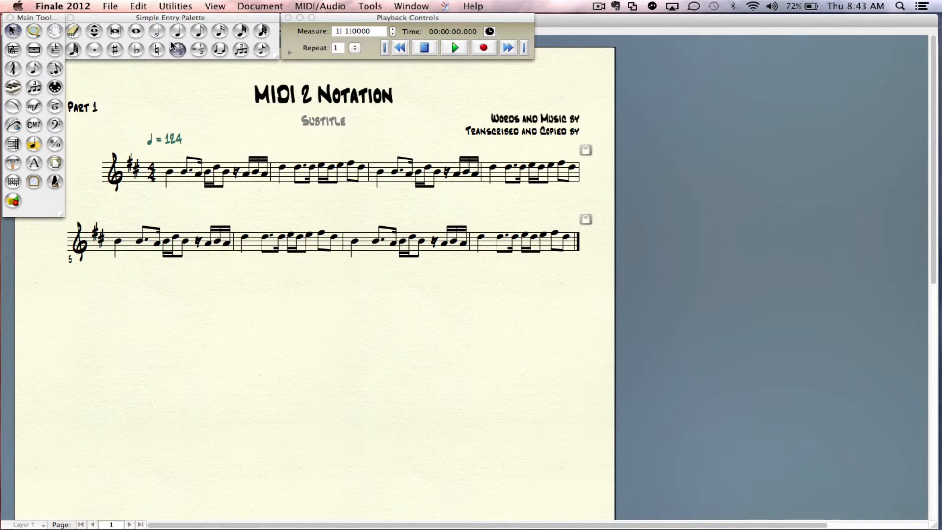
{"action": "mouse_move", "coordinate": [178, 50]}
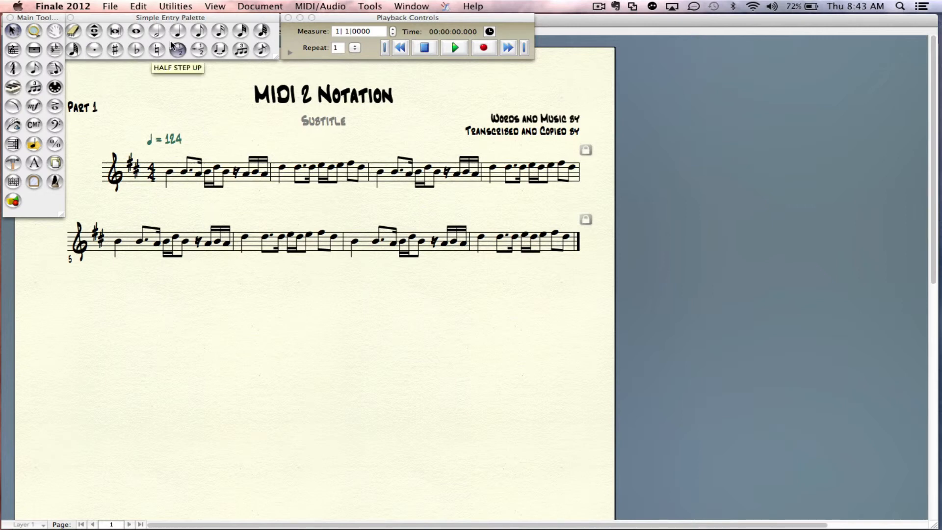